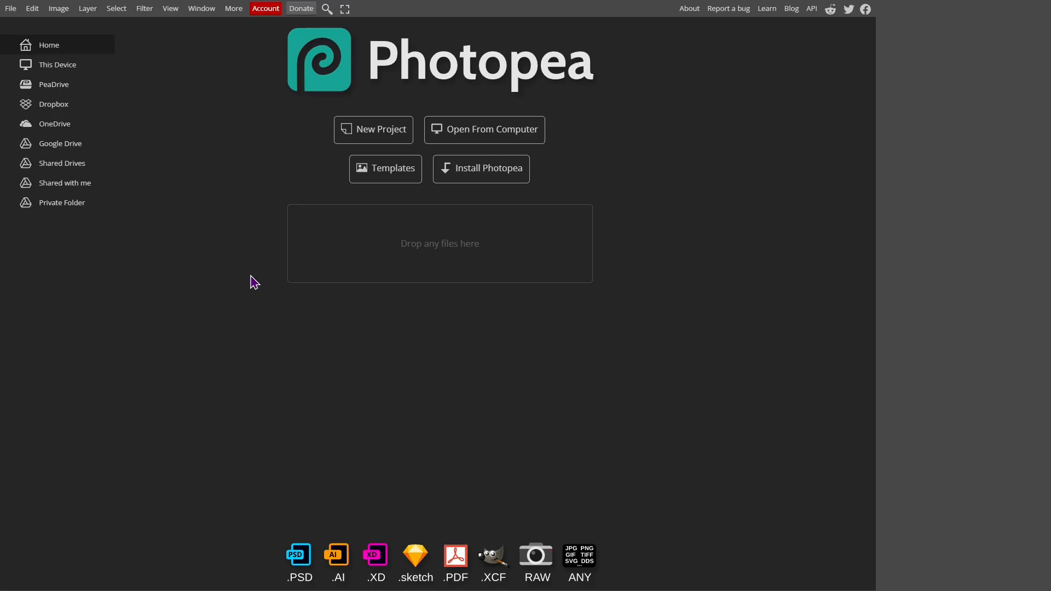
# Step: Load the Albania map screenshot from the computer as a new document
pyautogui.click(483, 129)
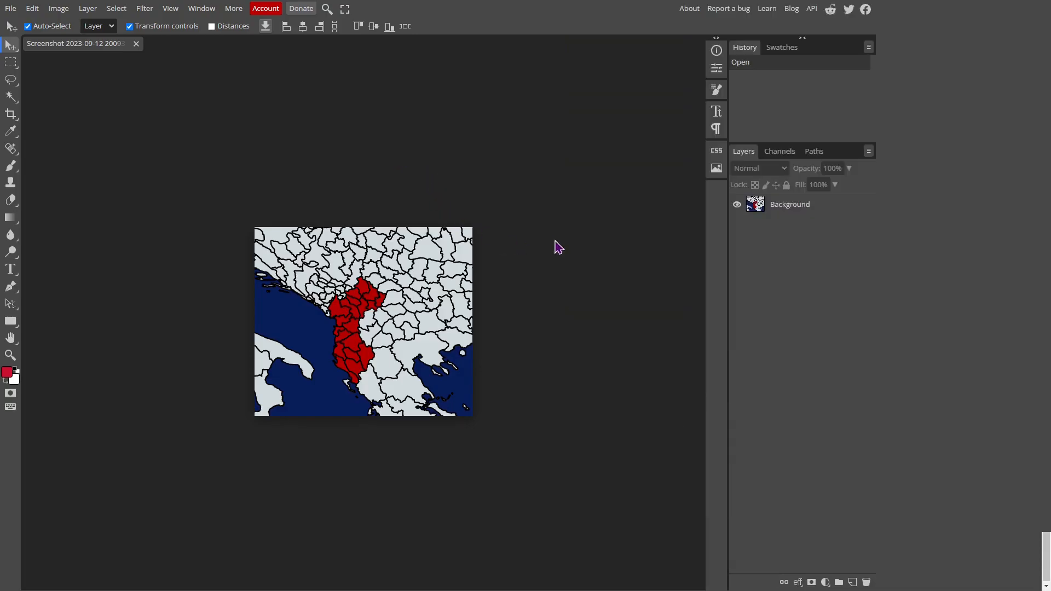
pyautogui.moveTo(828, 565)
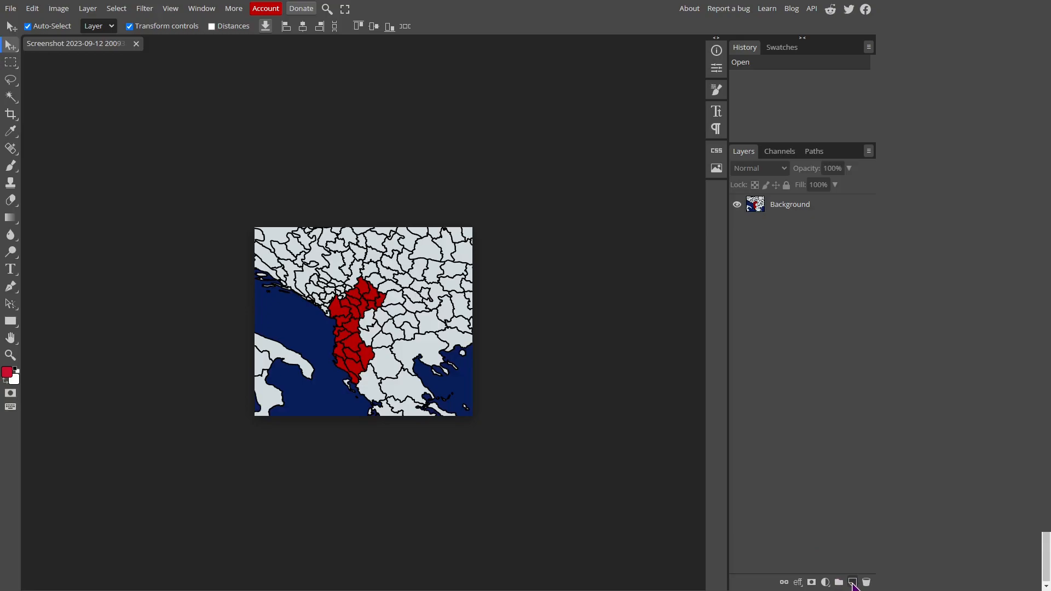
# Step: Add an empty Layer 1 above the map Background layer
pyautogui.click(853, 582)
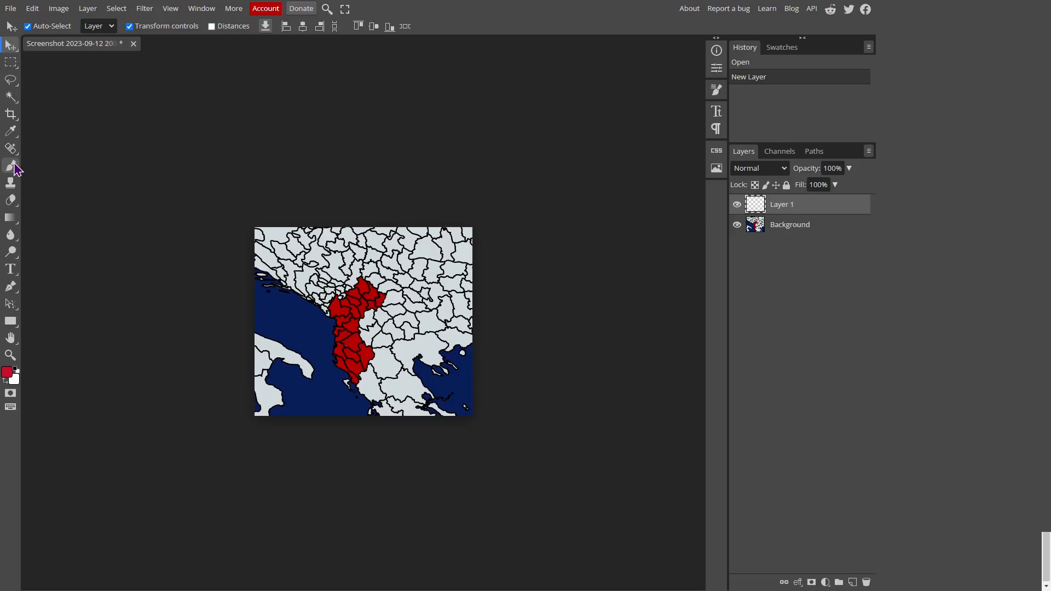
# Step: Choose the Pencil tool with a size of about 14 px for tracing Albania's border
pyautogui.click(11, 165)
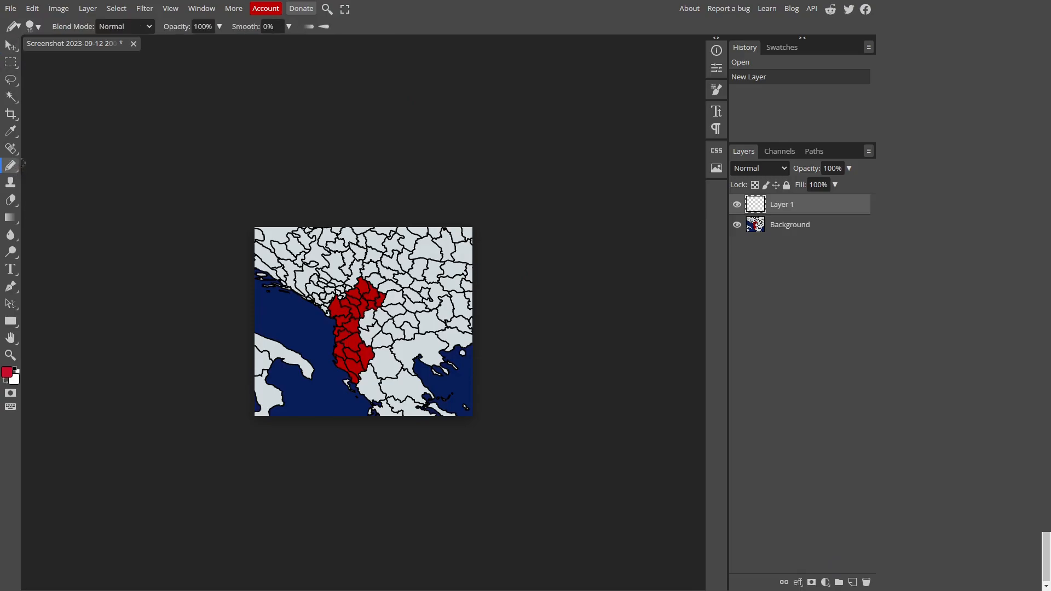
pyautogui.click(33, 26)
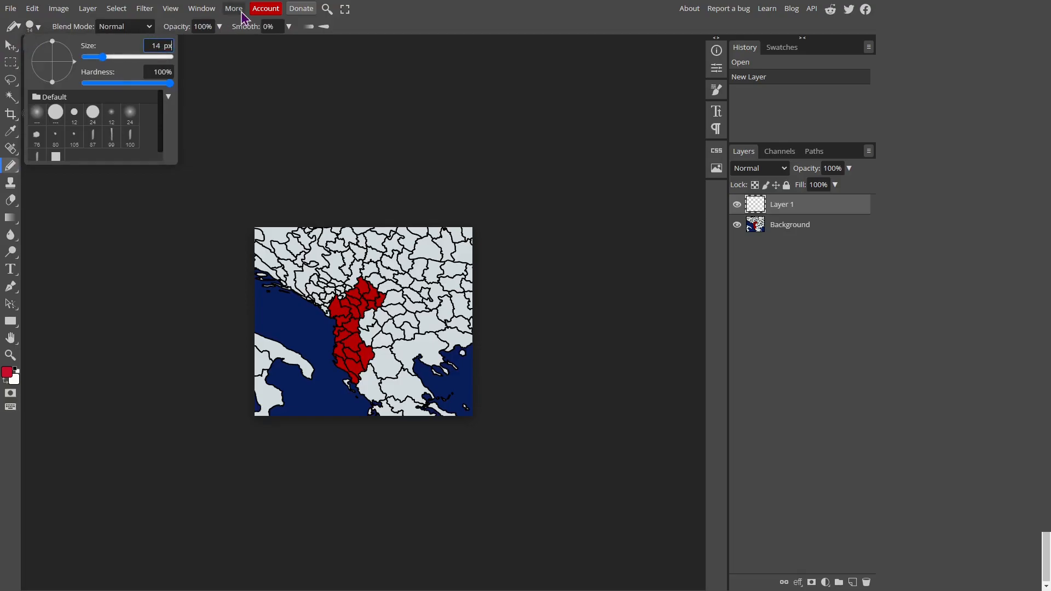
pyautogui.moveTo(99, 56); pyautogui.dragTo(84, 56)
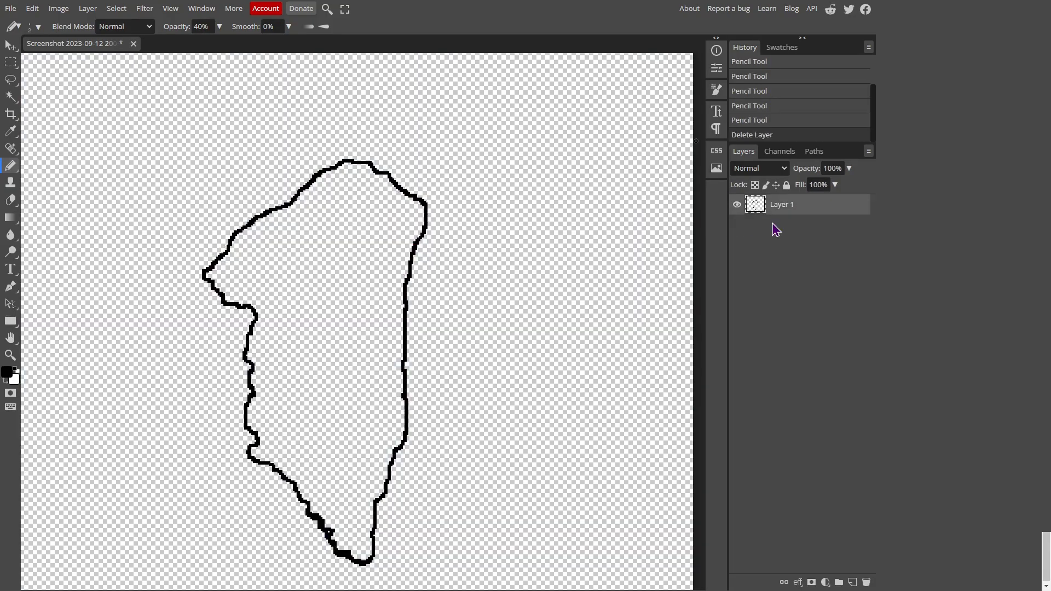
pyautogui.moveTo(499, 285)
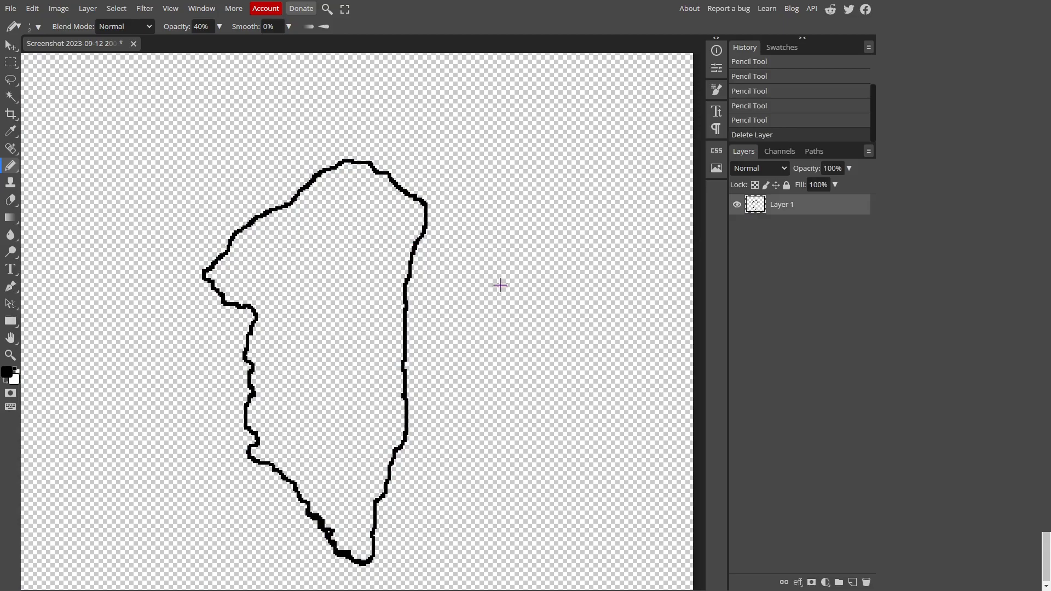
pyautogui.click(10, 8)
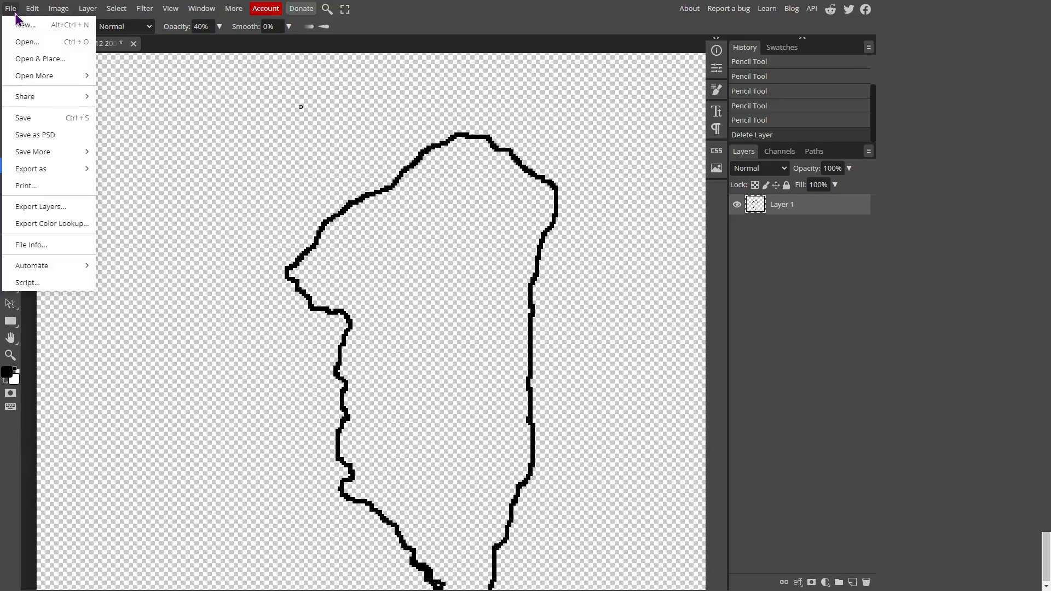
pyautogui.click(10, 8)
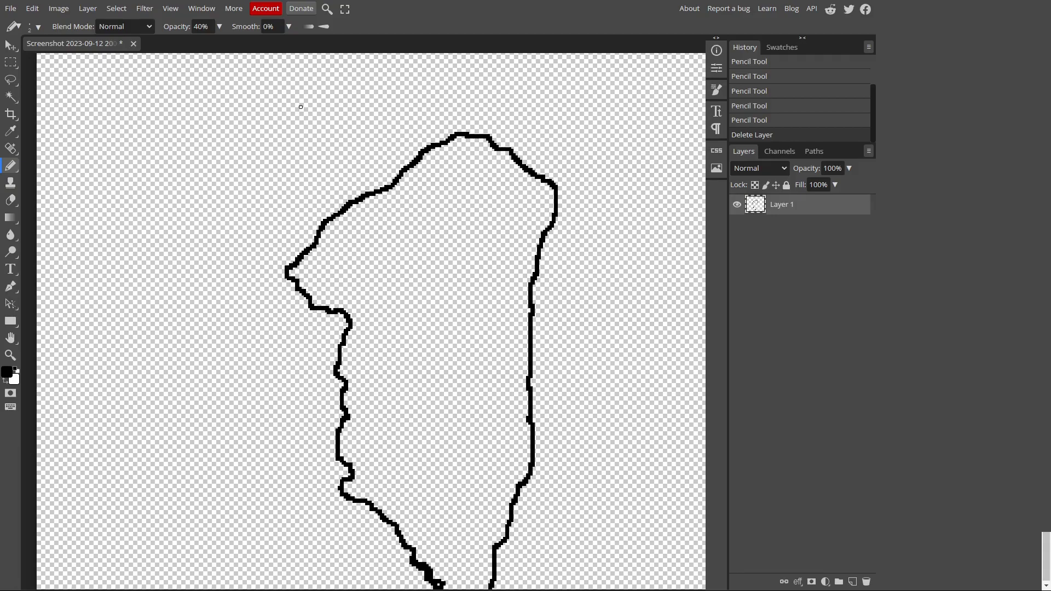
# Step: Place the Albanian flag, rasterize it, and move it beneath the outline layer
pyautogui.click(32, 7)
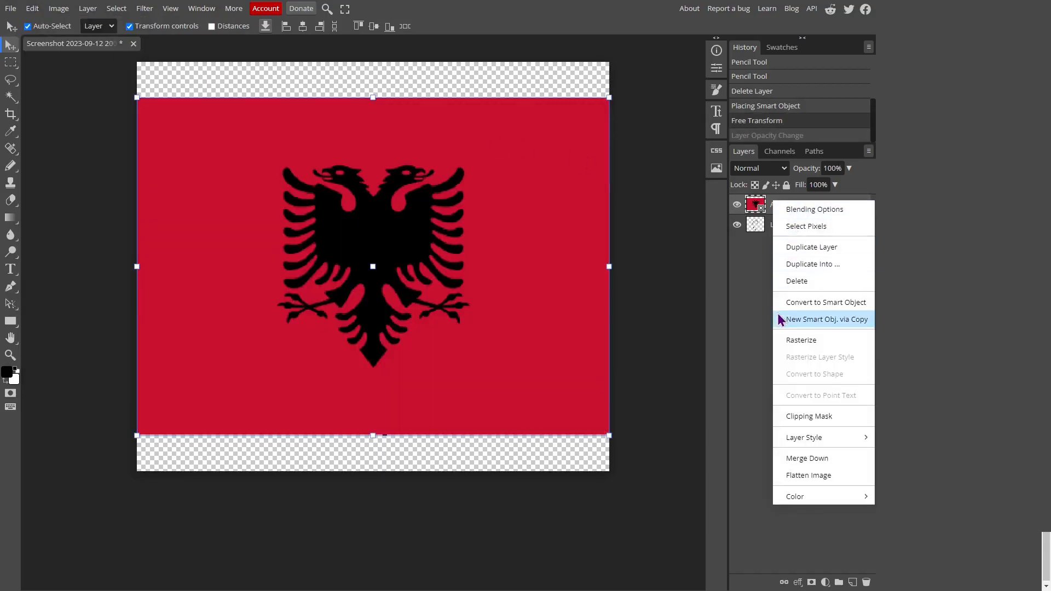
pyautogui.click(801, 339)
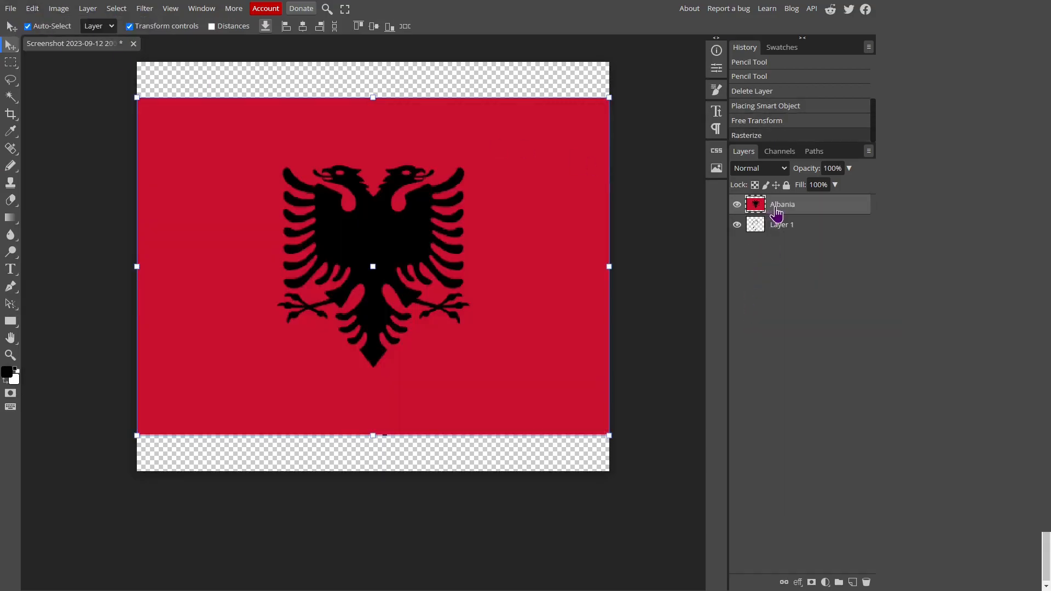
pyautogui.moveTo(782, 205); pyautogui.dragTo(782, 228)
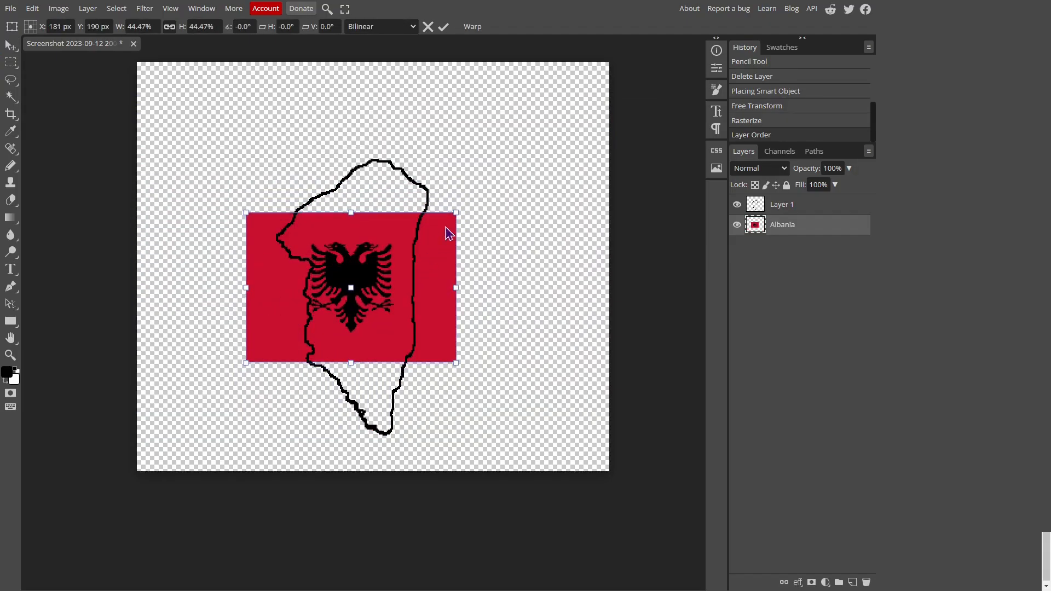
# Step: Scale up the flag and shift it lower so it covers most of the traced shape
pyautogui.moveTo(453, 209); pyautogui.dragTo(467, 189)
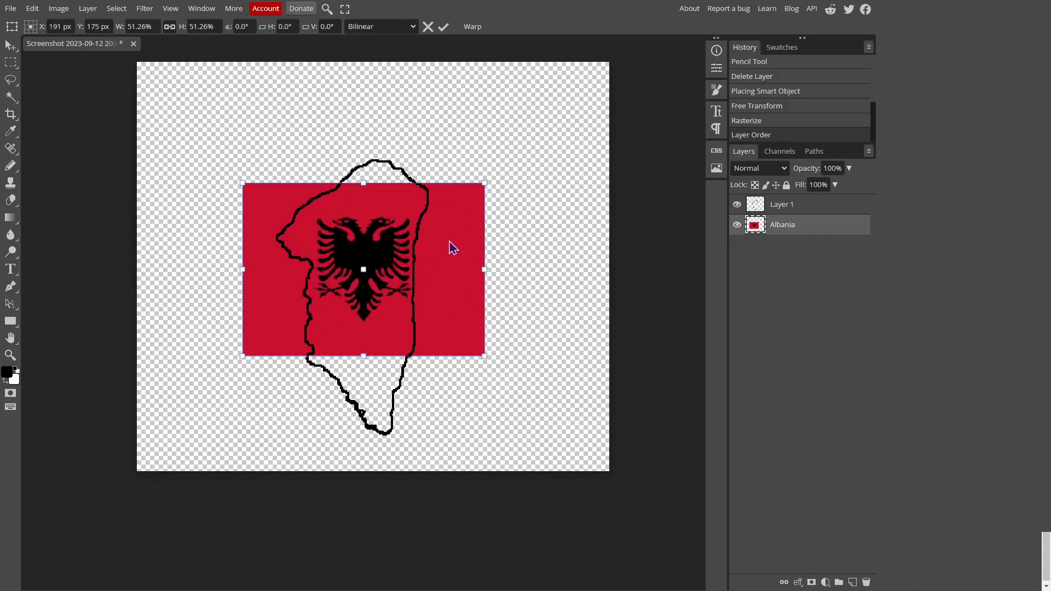
pyautogui.moveTo(364, 268); pyautogui.dragTo(364, 280)
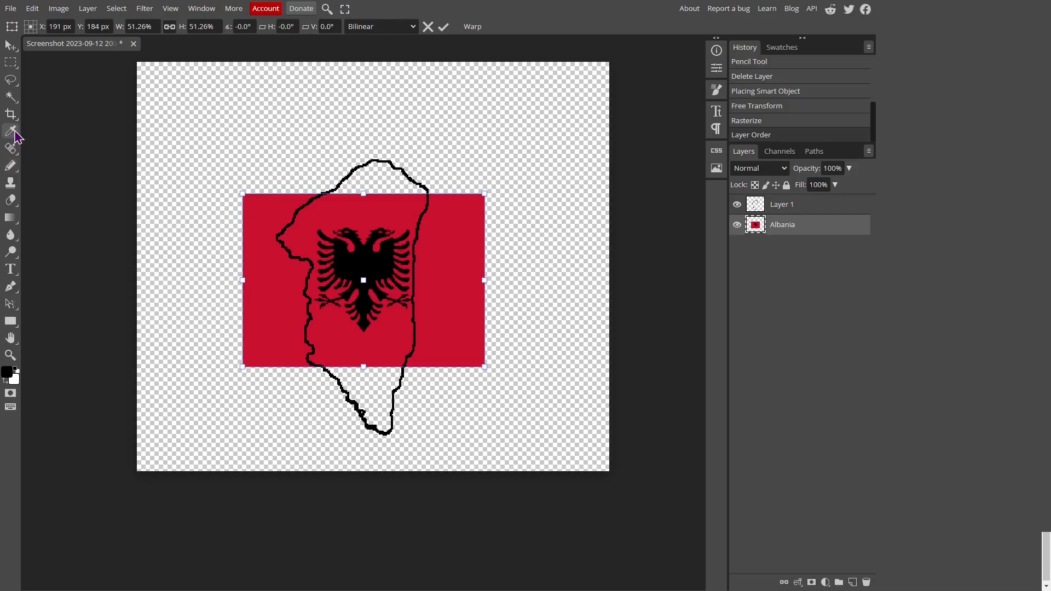
pyautogui.moveTo(11, 166)
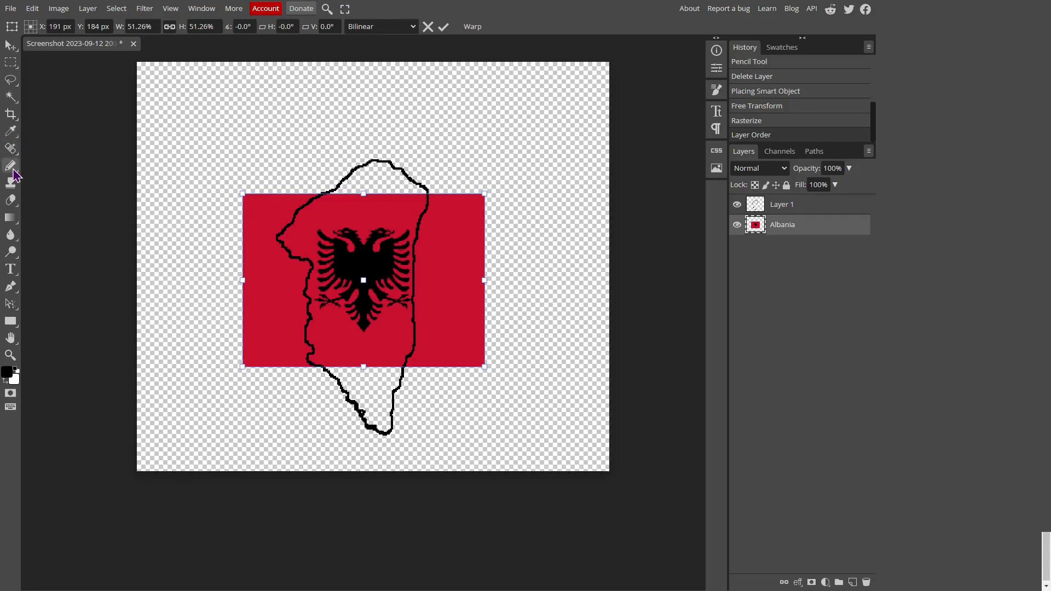
# Step: Sample the flag's red as the paint colour for the Brush
pyautogui.click(10, 166)
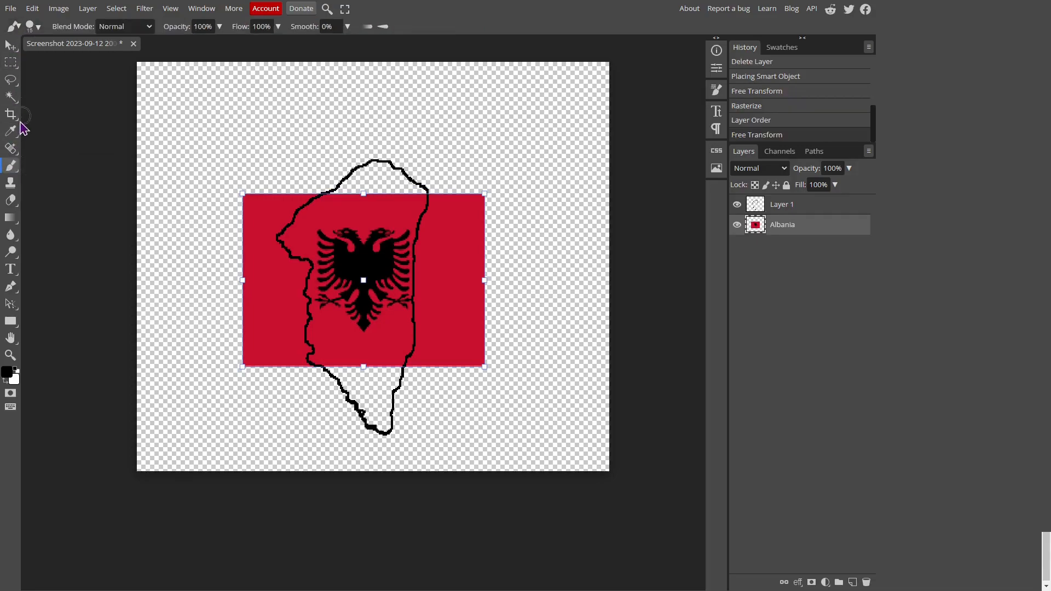
pyautogui.click(10, 131)
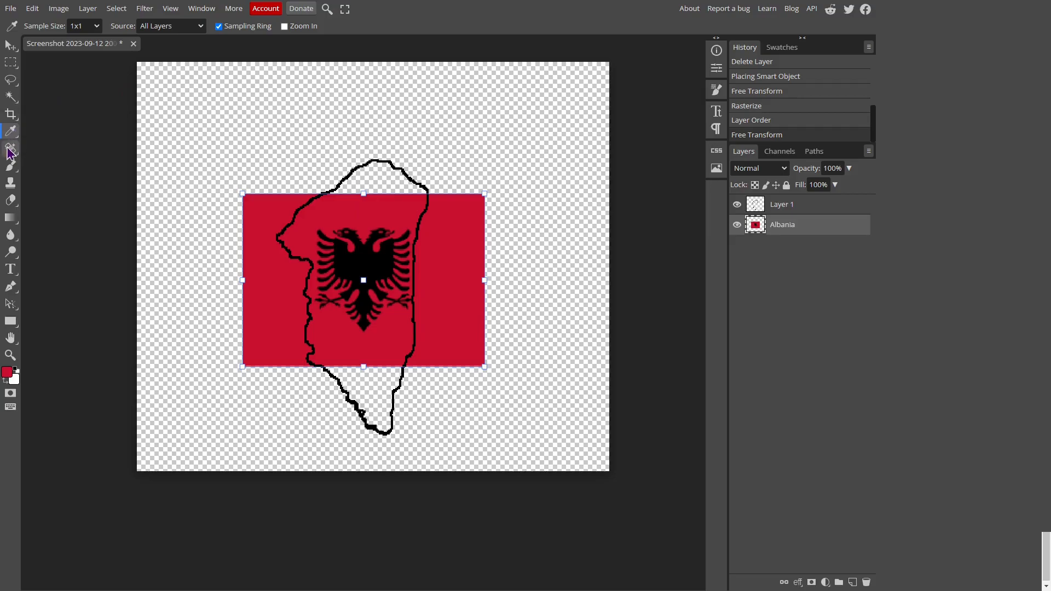
pyautogui.click(11, 165)
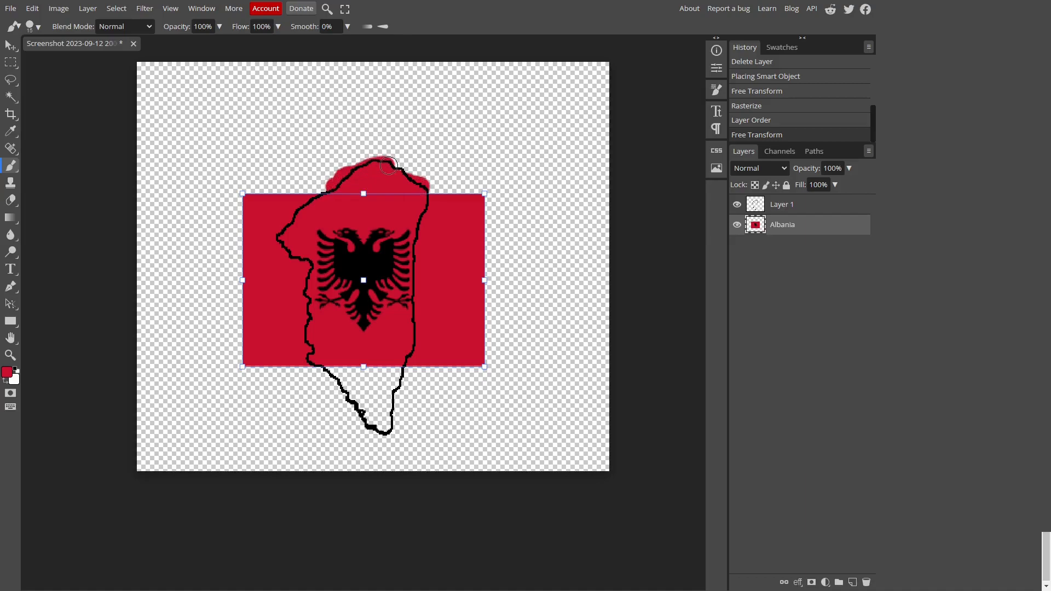
# Step: Paint red over the outline's top and bottom beyond the flag, then target Layer 1
pyautogui.moveTo(392, 164); pyautogui.dragTo(322, 186)
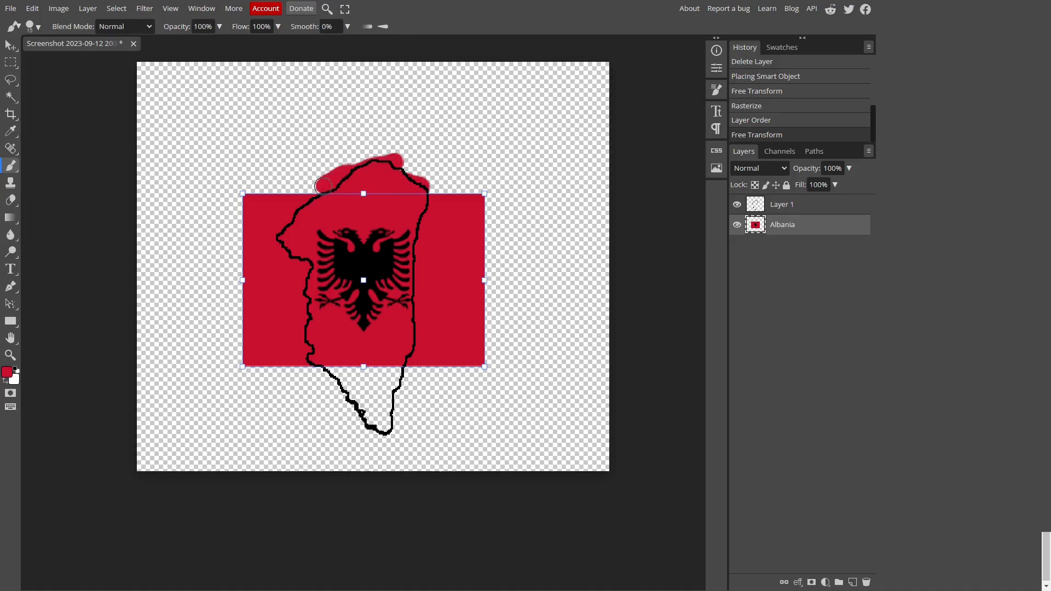
pyautogui.click(326, 371)
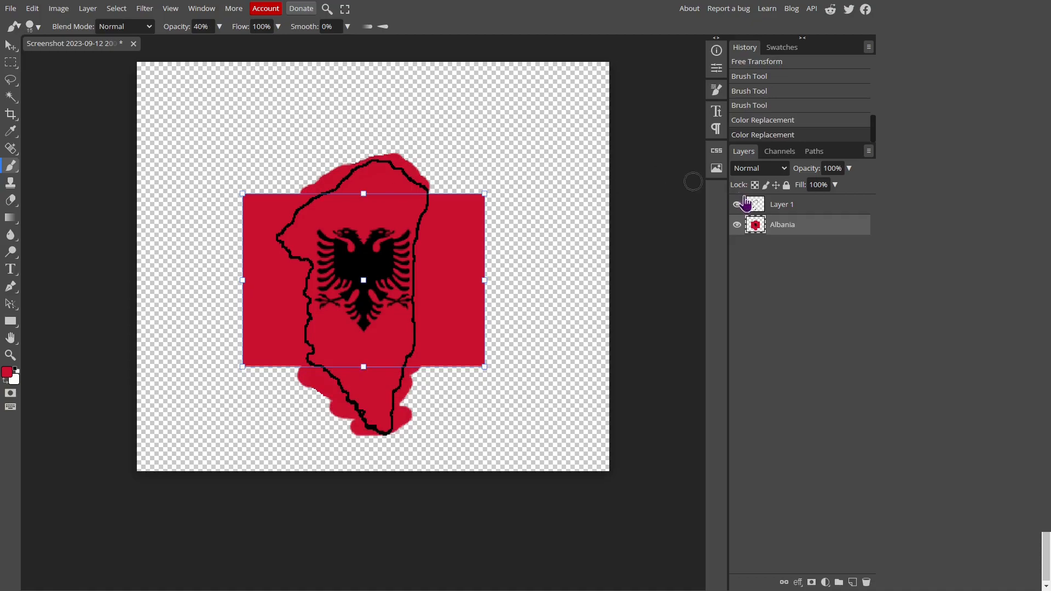
pyautogui.click(746, 204)
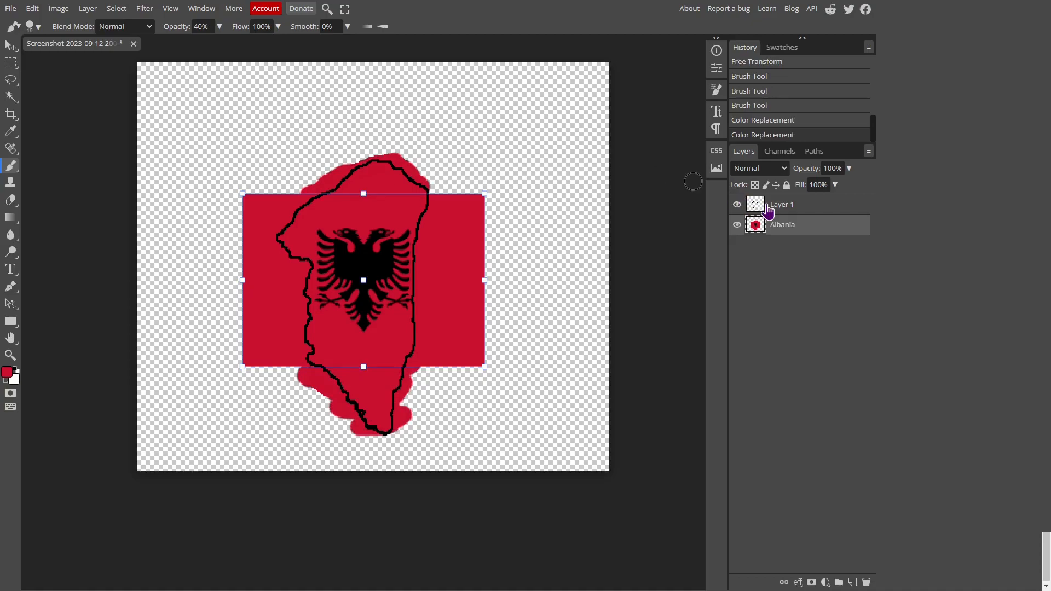
pyautogui.click(802, 205)
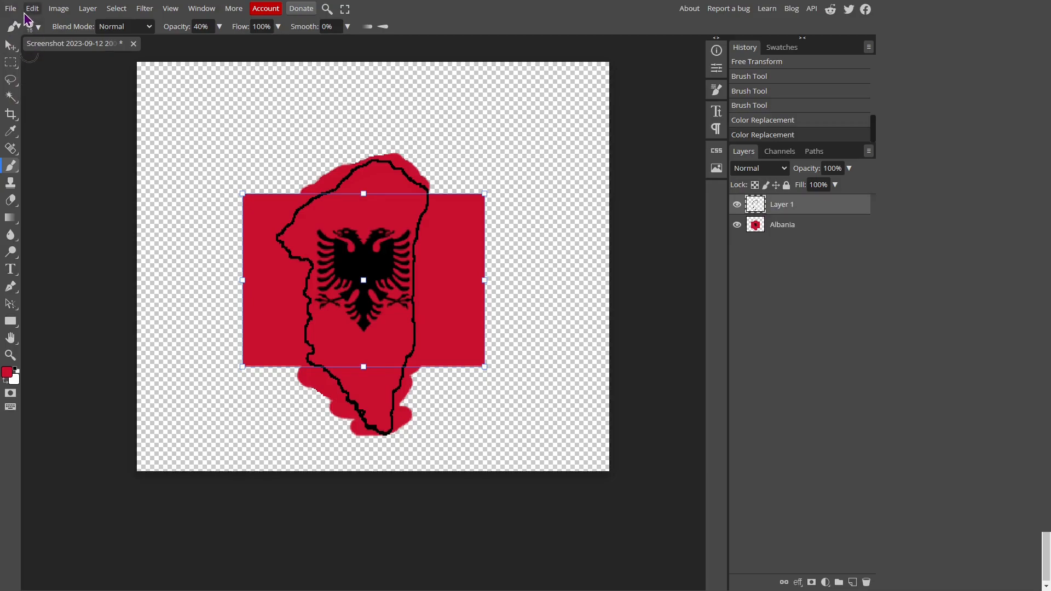
# Step: Magic Wand inside the outline, invert the selection, and target the Albania flag layer
pyautogui.click(11, 97)
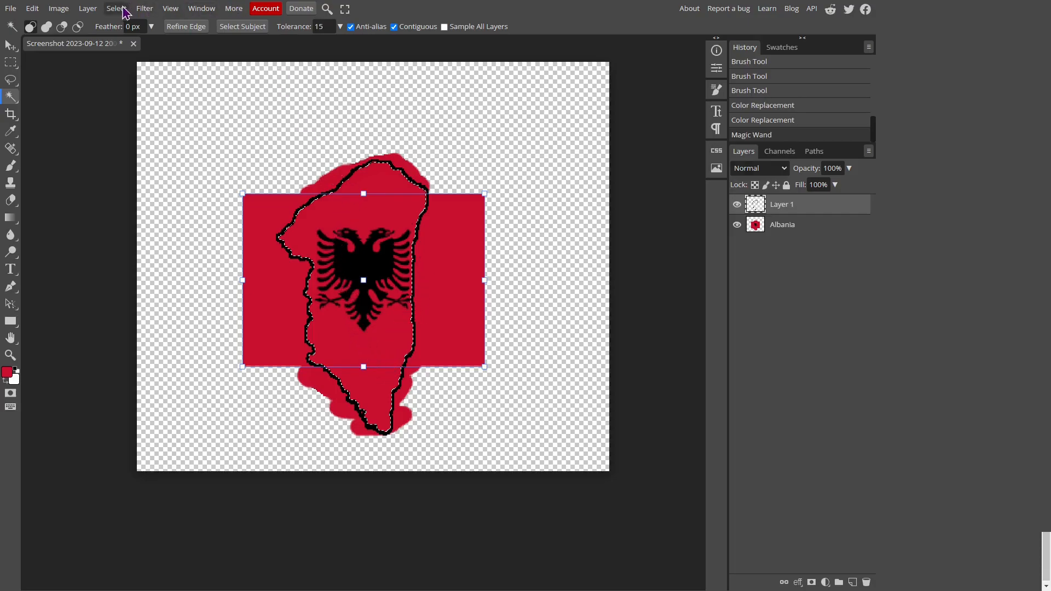
pyautogui.click(116, 8)
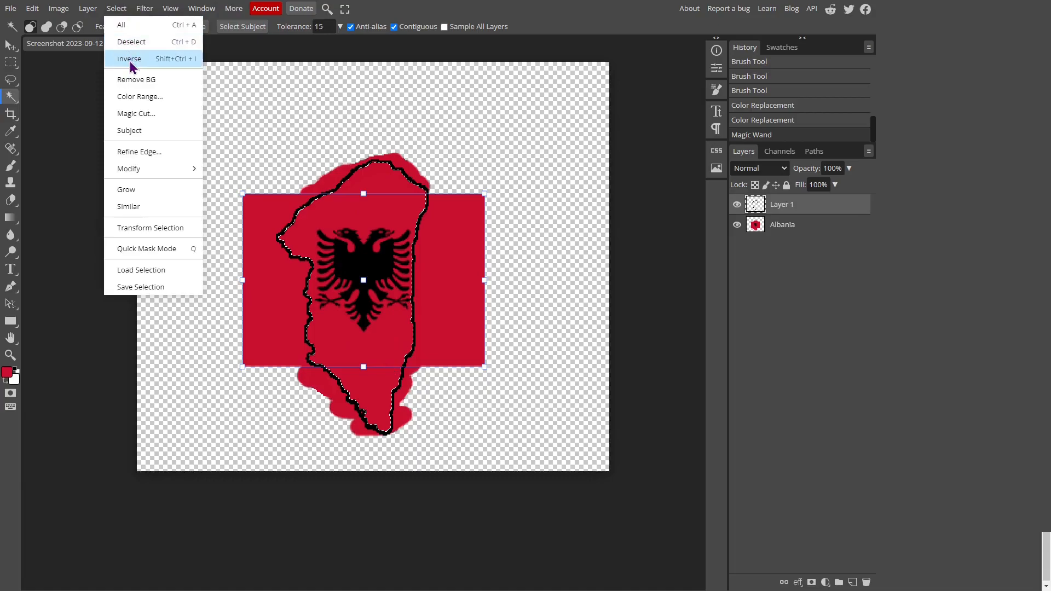
pyautogui.click(129, 59)
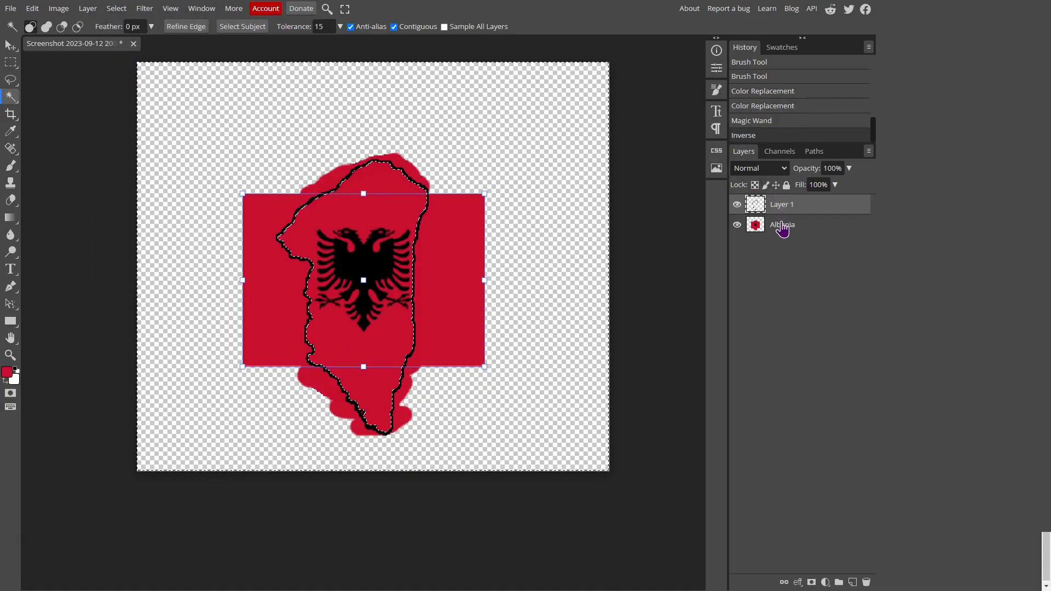
pyautogui.click(782, 224)
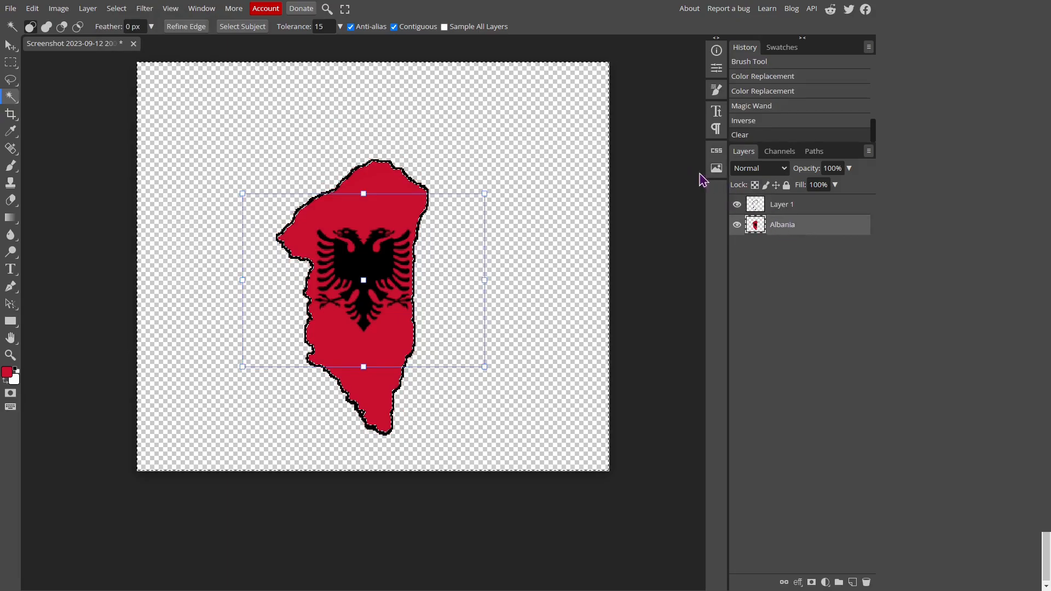
pyautogui.moveTo(643, 187)
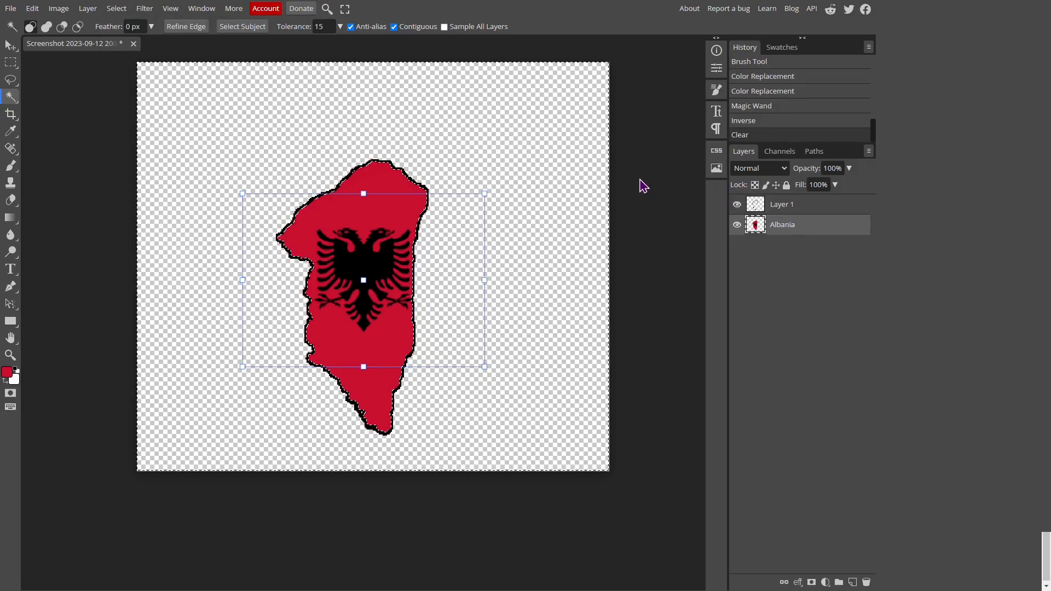